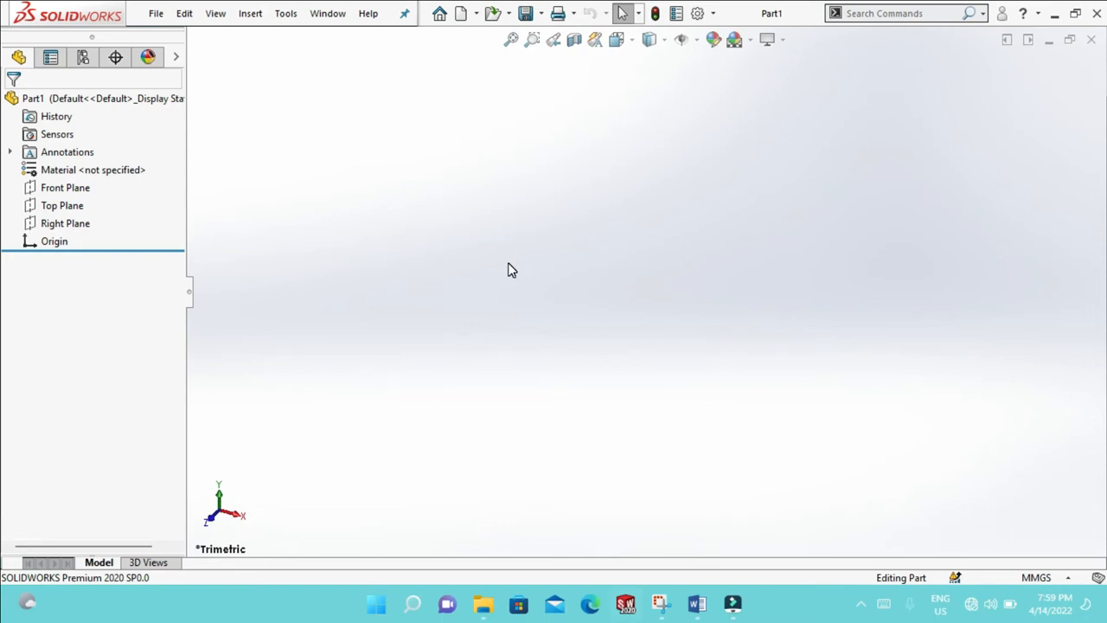
mouse_move(505, 272)
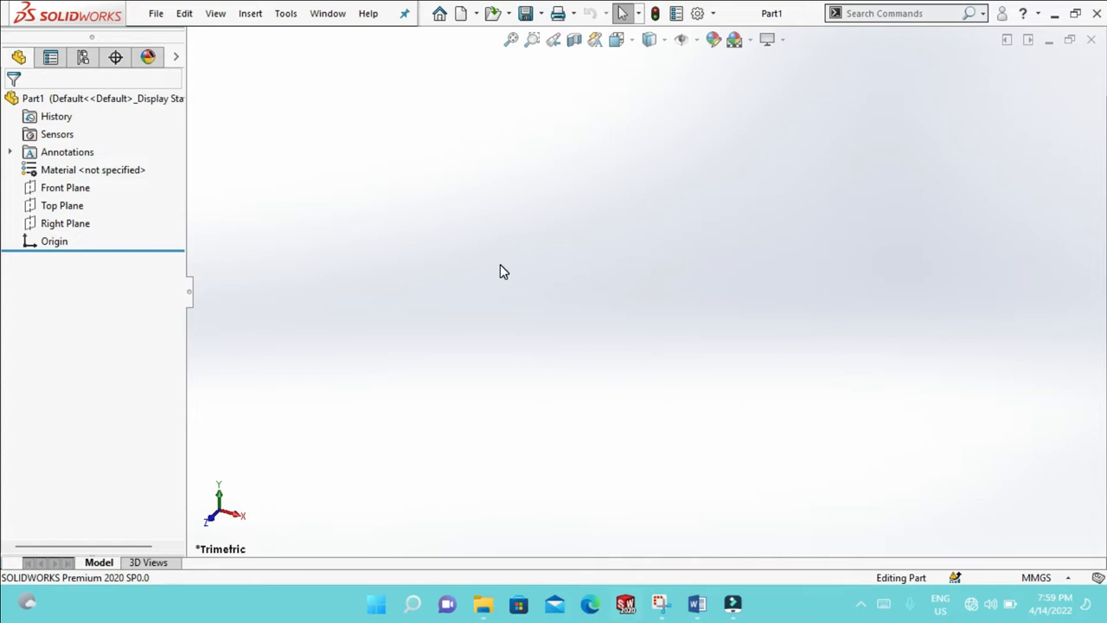
mouse_move(383, 140)
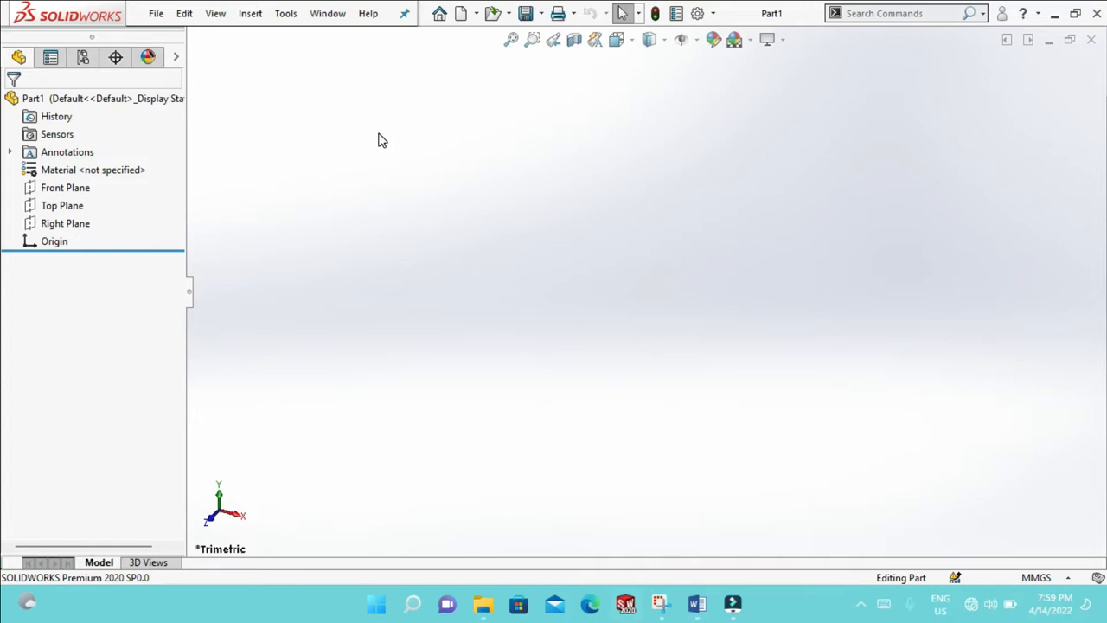
mouse_move(379, 143)
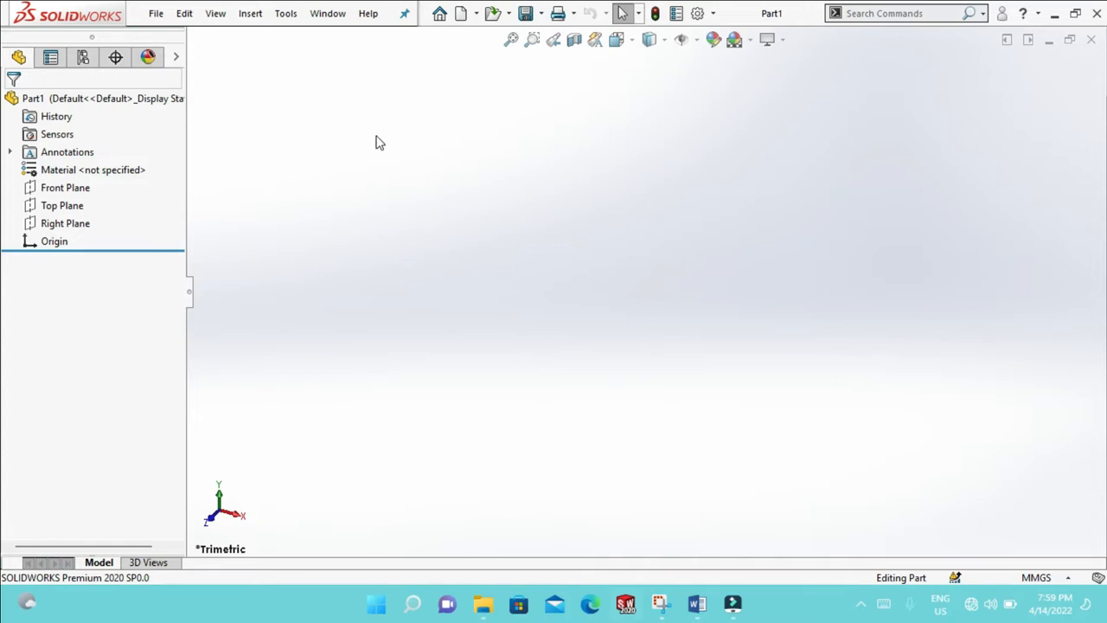
mouse_move(315, 137)
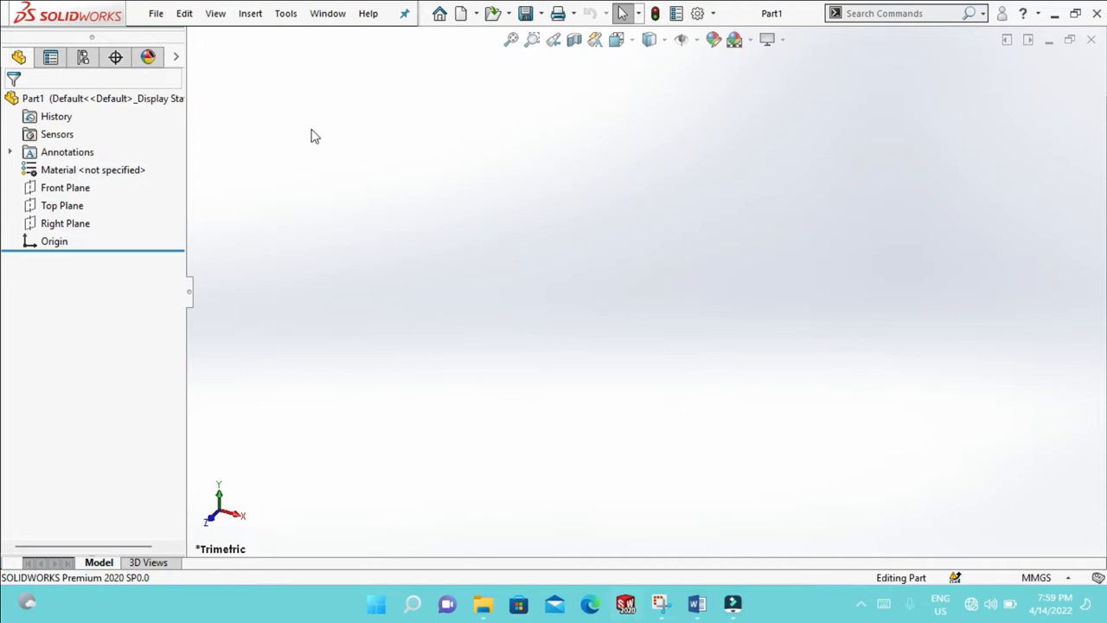
mouse_move(363, 152)
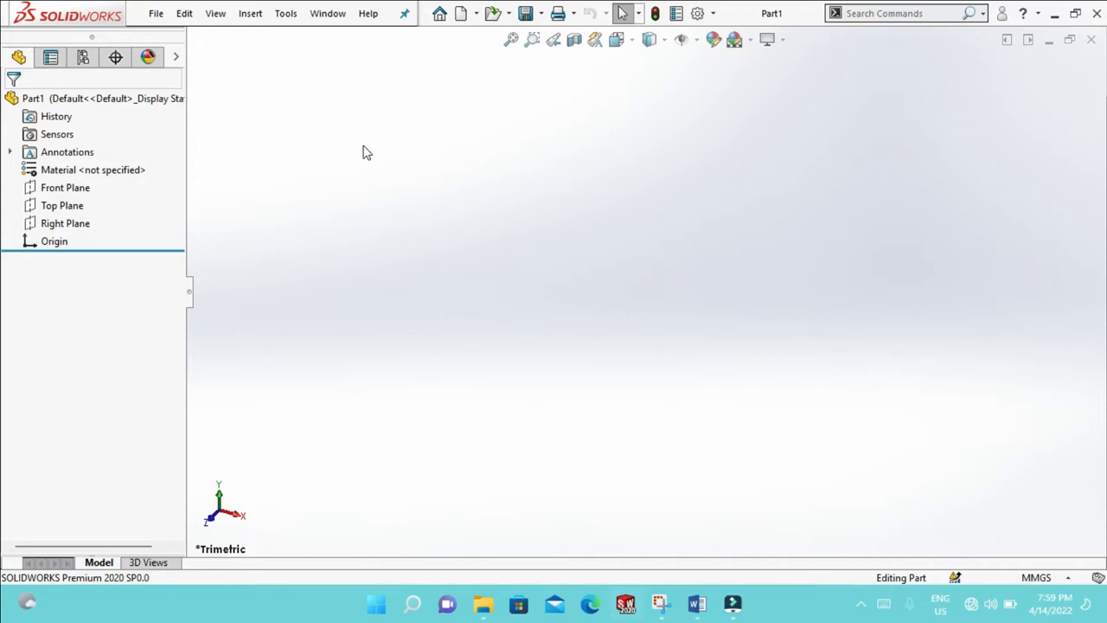
mouse_move(362, 158)
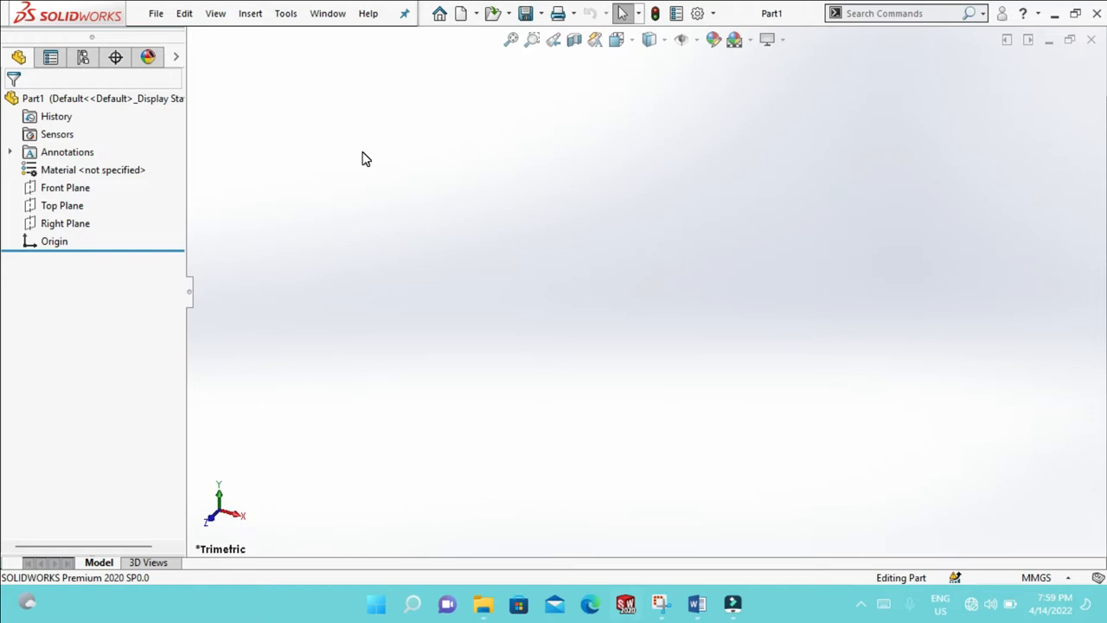
mouse_move(352, 149)
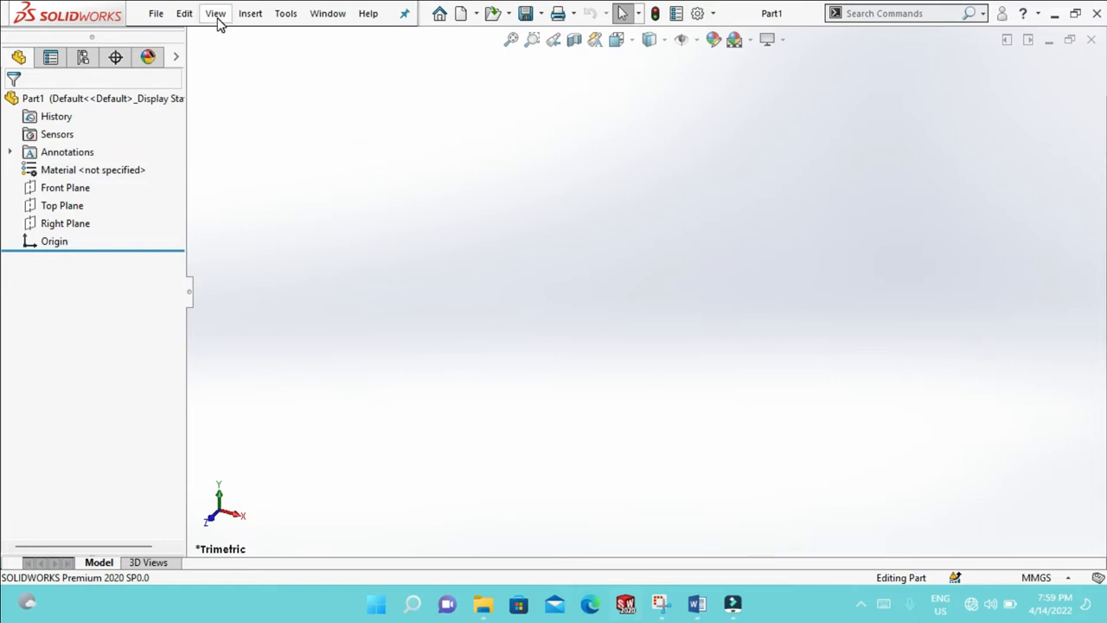
- Restore the default workspace layout from the View menu's Workspace options
click(215, 13)
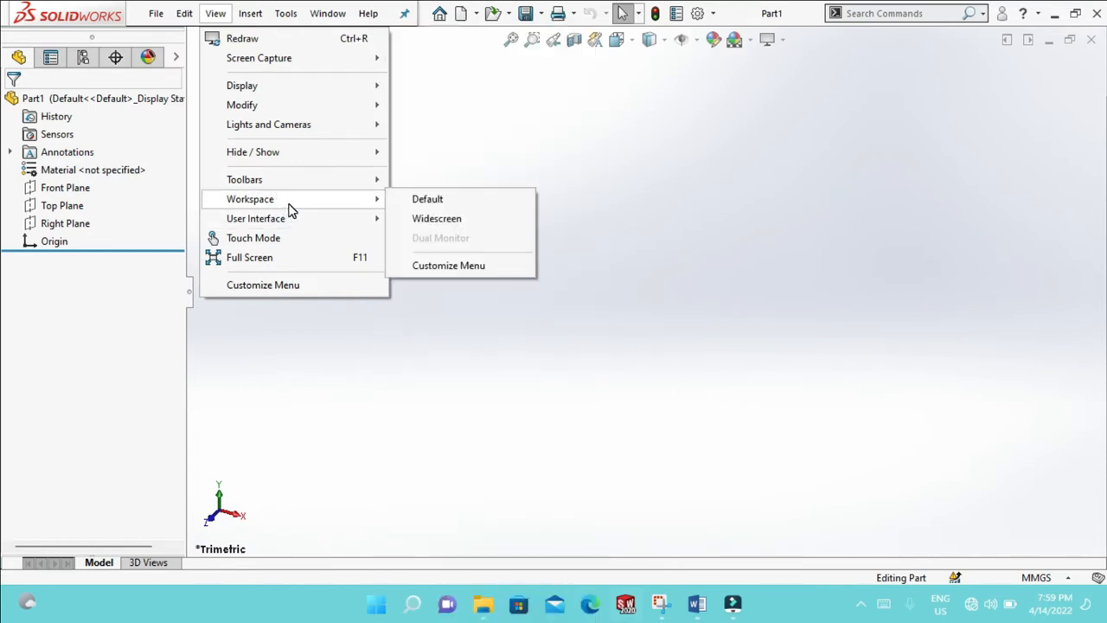
mouse_move(408, 212)
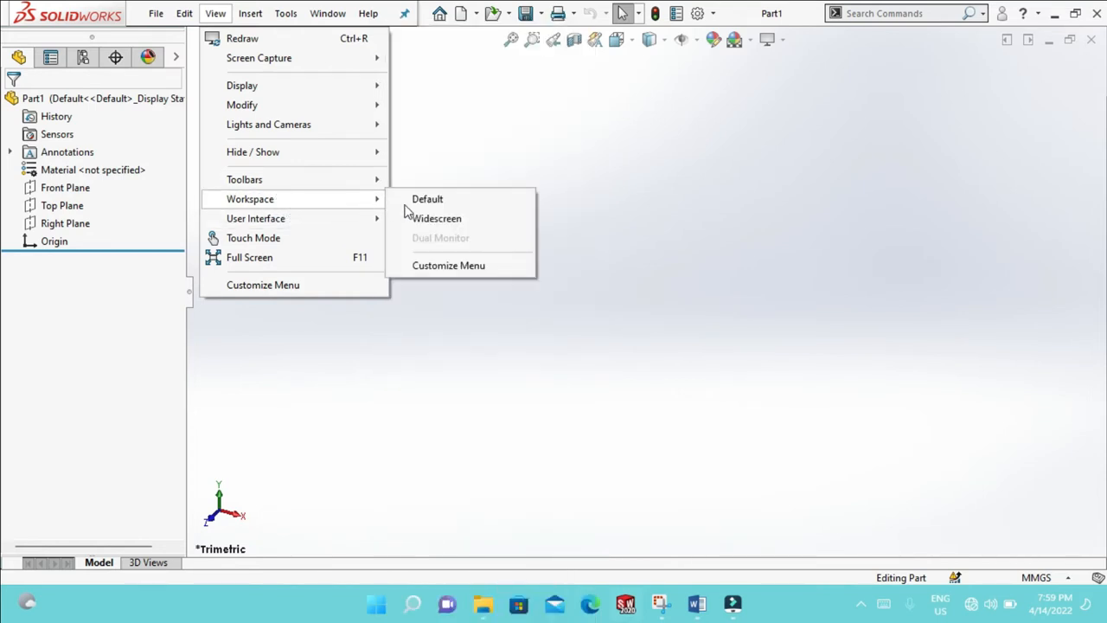
click(436, 218)
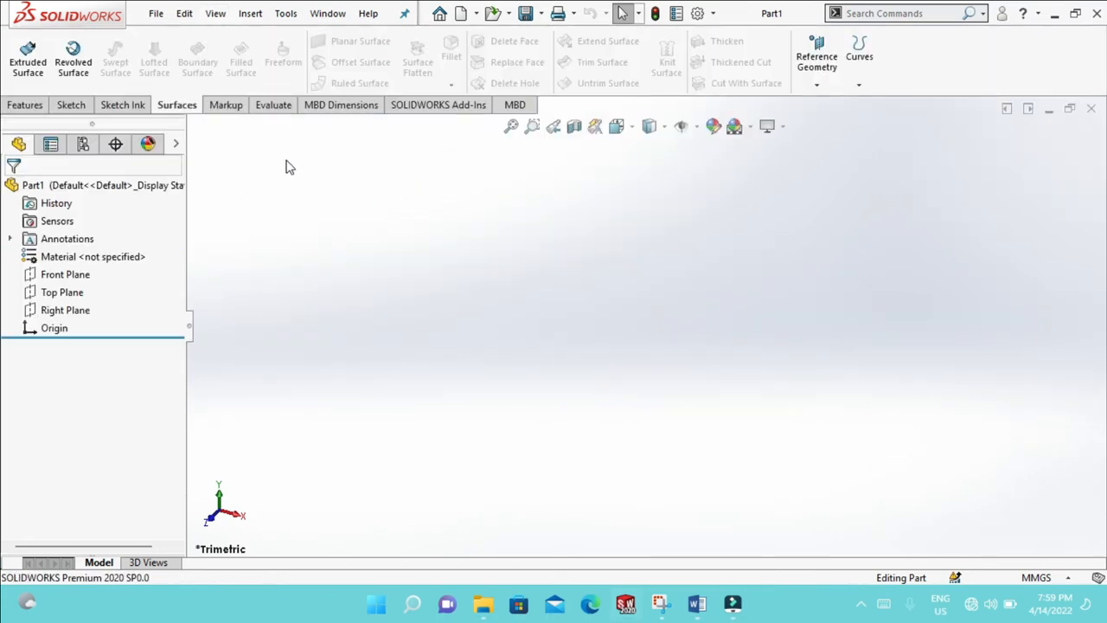
mouse_move(320, 190)
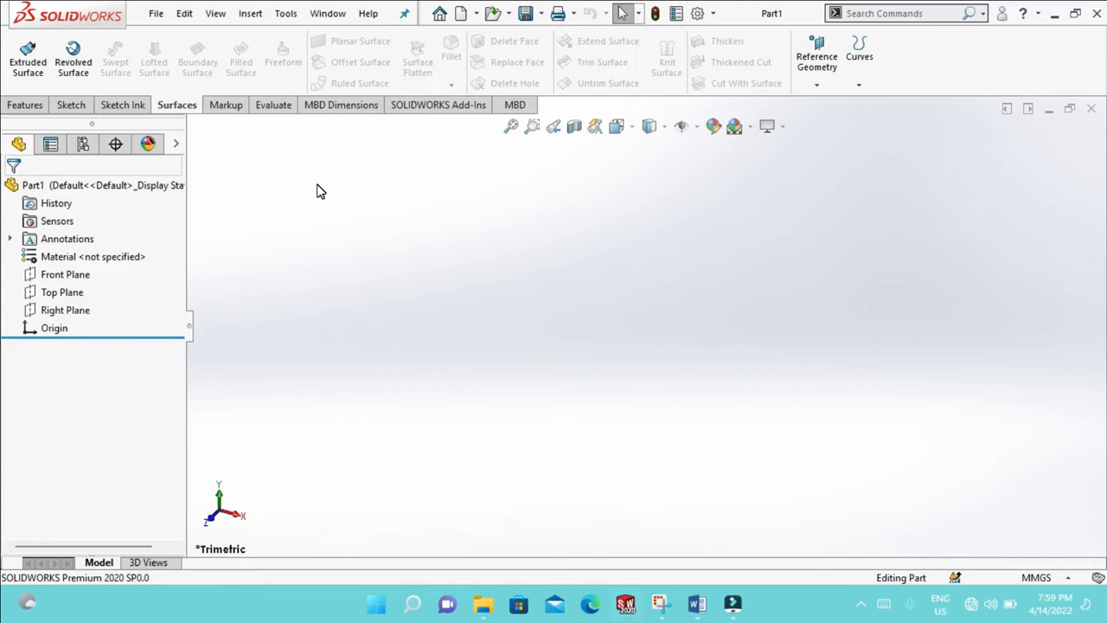
mouse_move(447, 225)
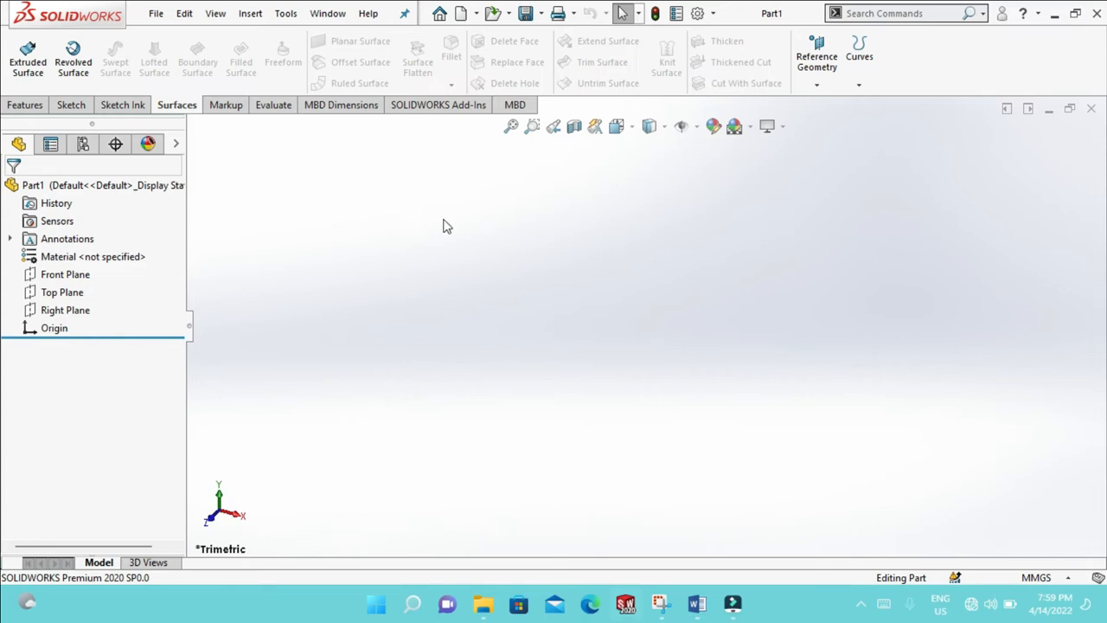
mouse_move(688, 112)
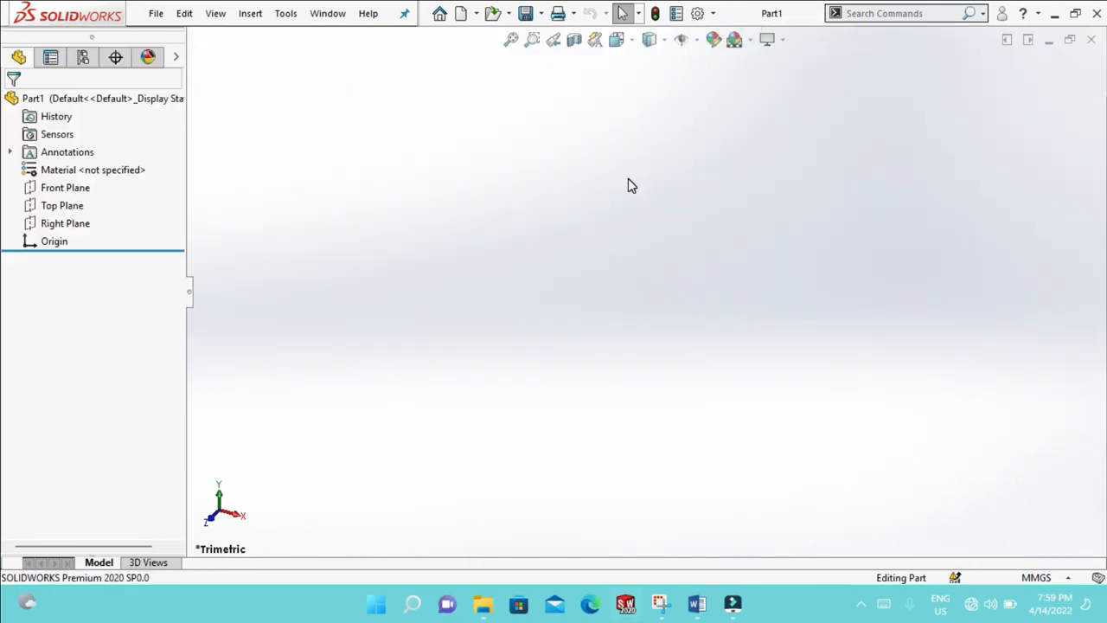
mouse_move(632, 82)
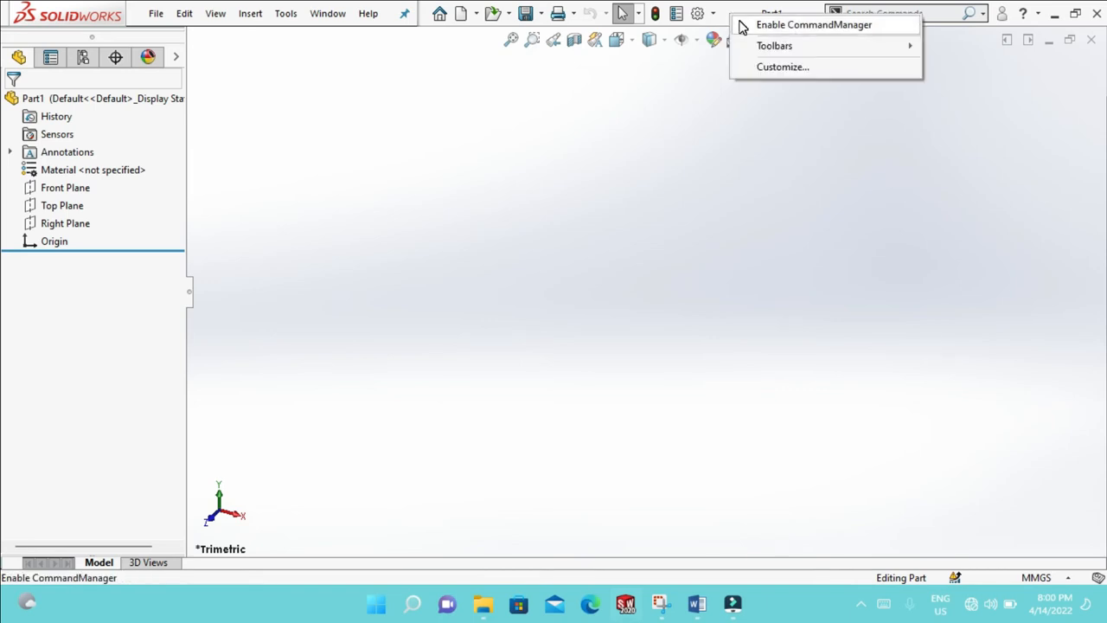
- Re-enable the CommandManager from the toolbar context menu
click(813, 24)
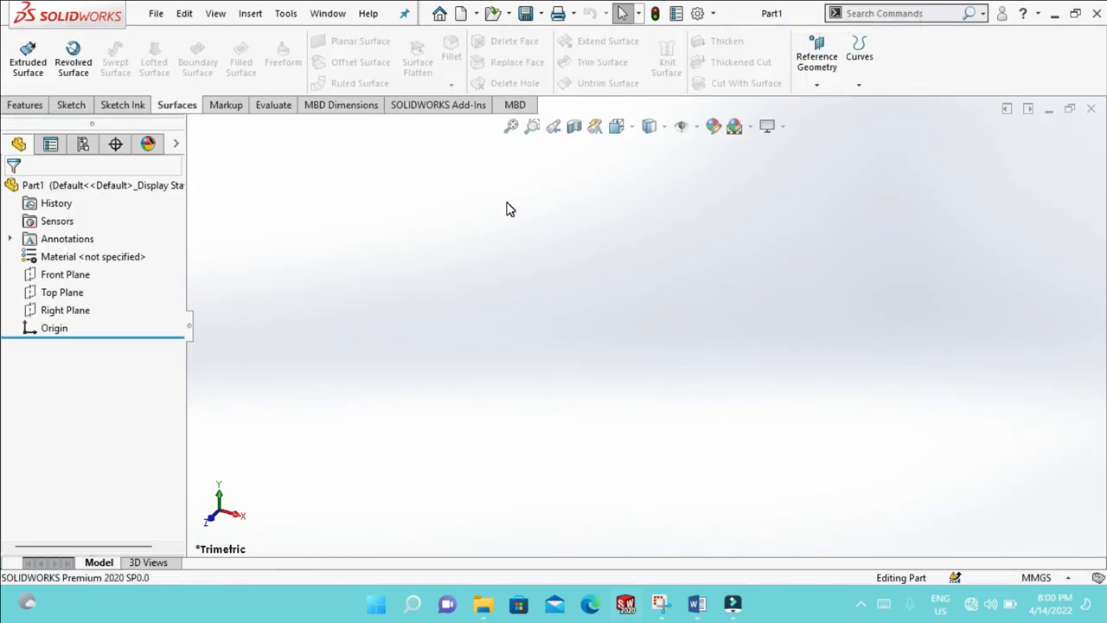
mouse_move(337, 200)
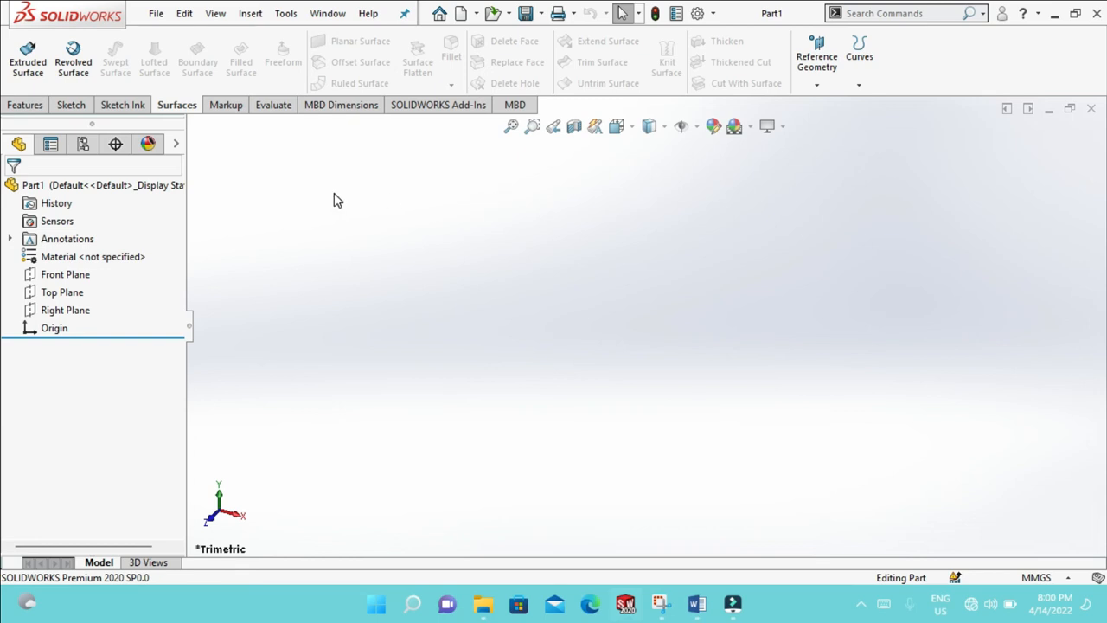
mouse_move(666, 62)
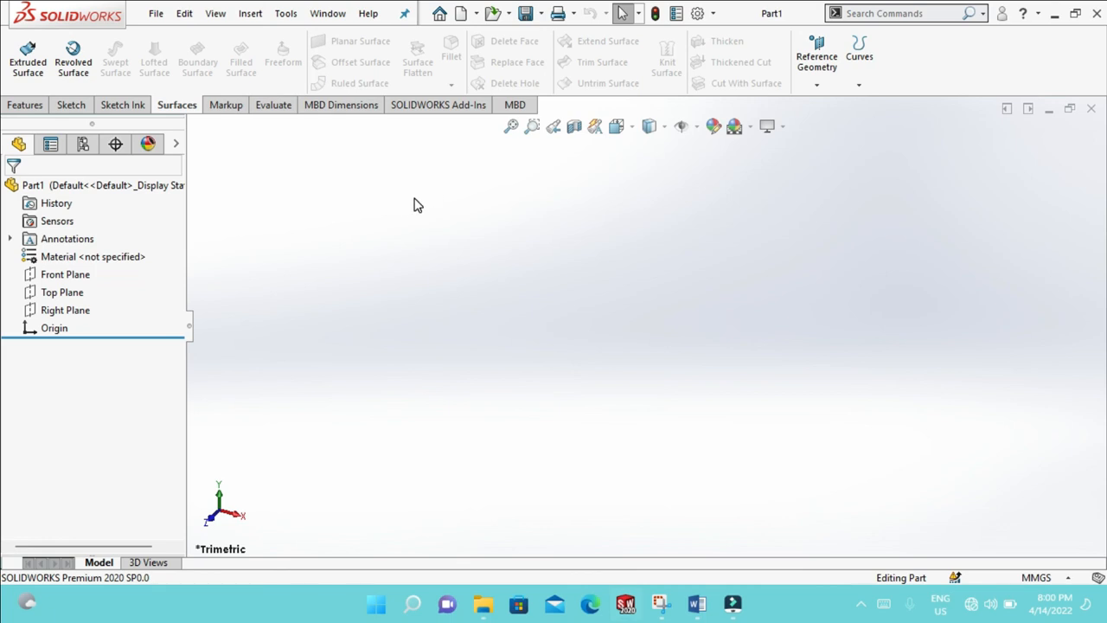
mouse_move(415, 200)
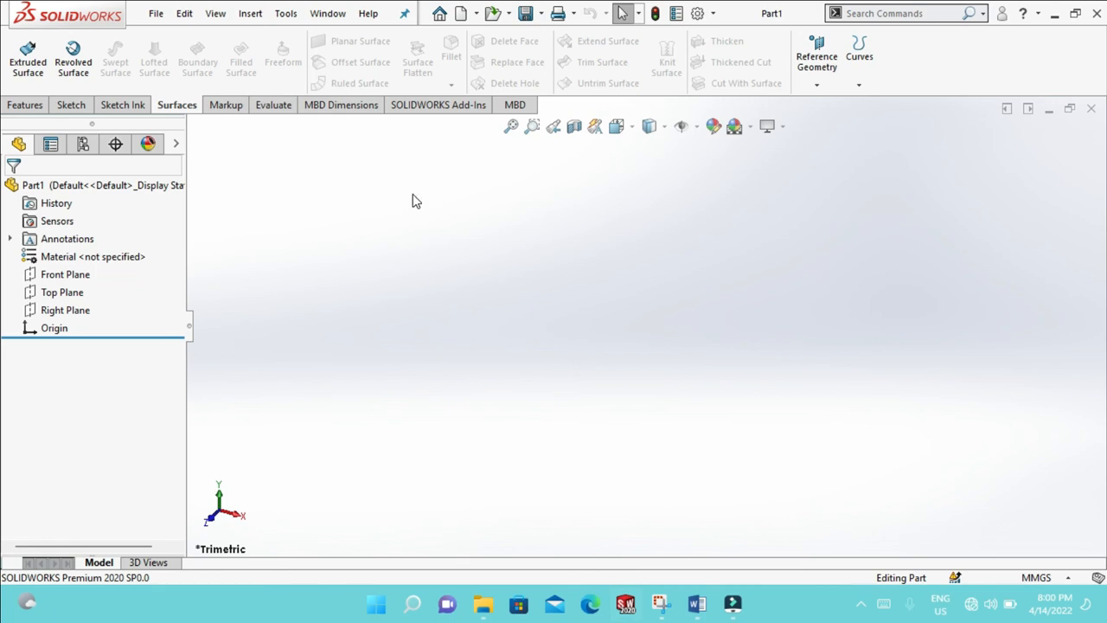
mouse_move(469, 208)
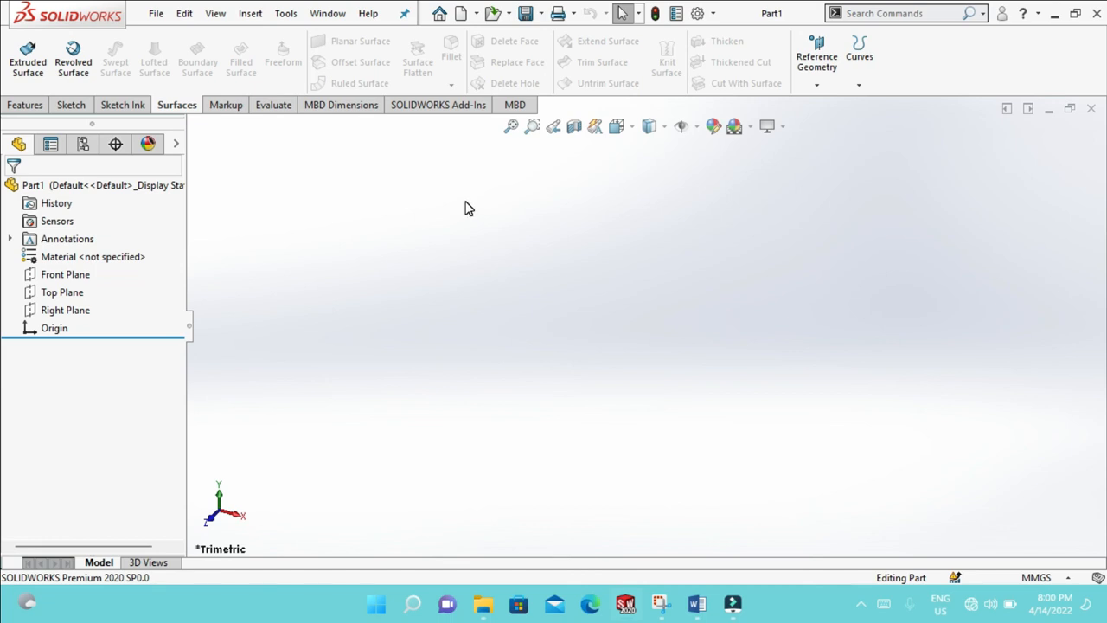